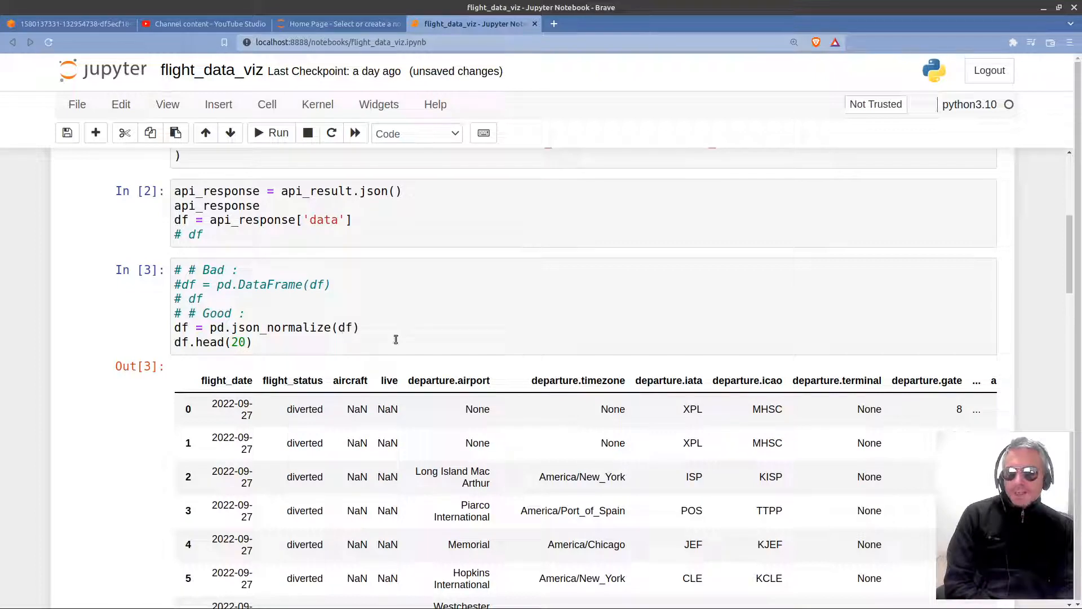
{"action": "mouse_move", "coordinate": [1047, 282]}
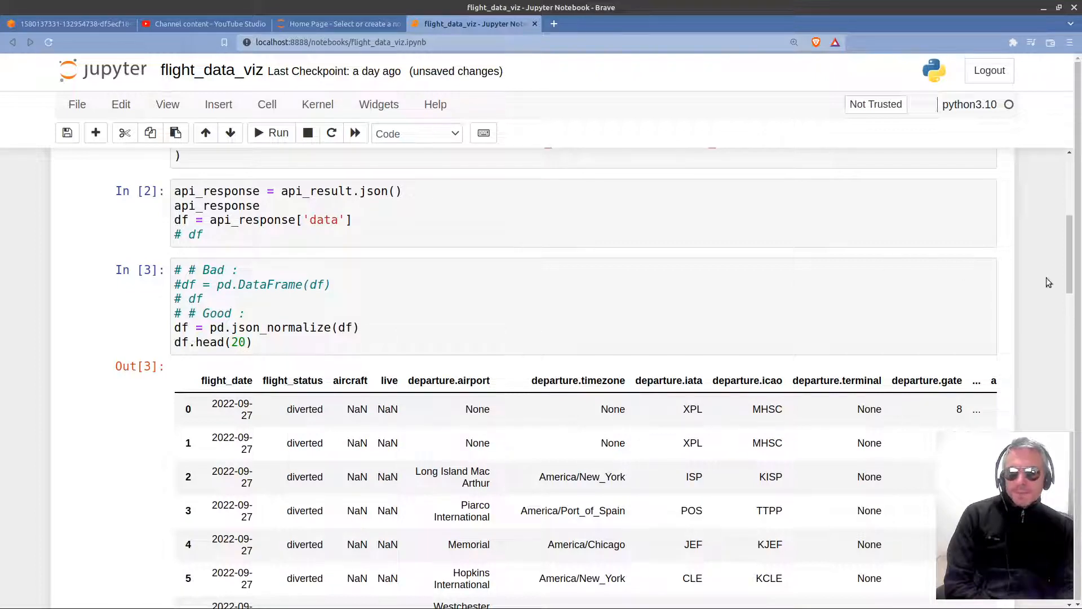
{"action": "scroll", "scroll_direction": "down", "scroll_amount": 3}
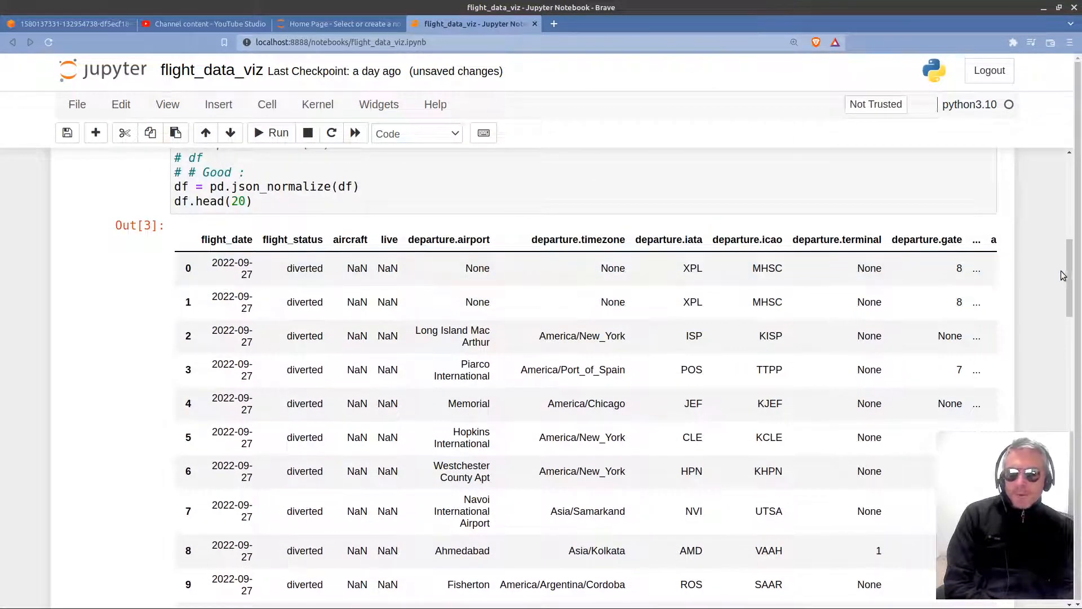
{"action": "scroll", "scroll_direction": "down", "scroll_amount": 3}
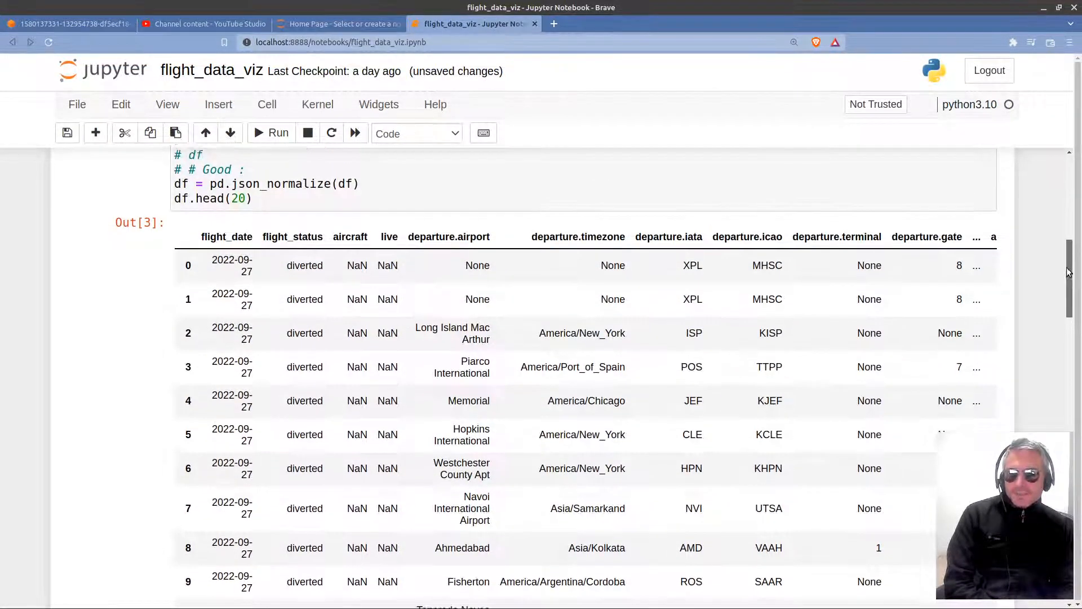
{"action": "scroll", "scroll_direction": "down", "scroll_amount": 3}
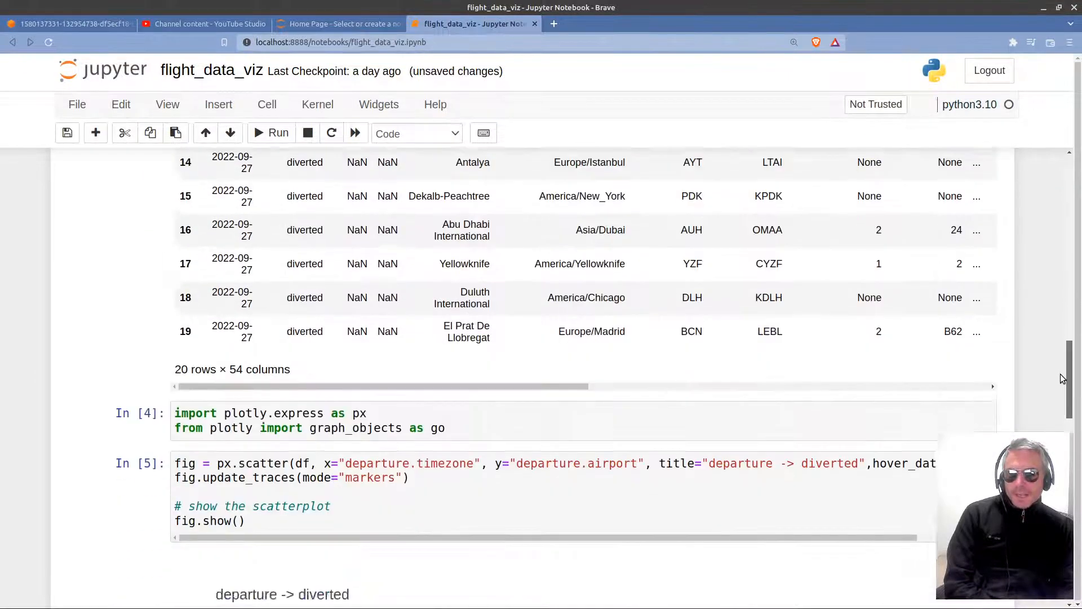
{"action": "scroll", "scroll_direction": "down", "scroll_amount": 3}
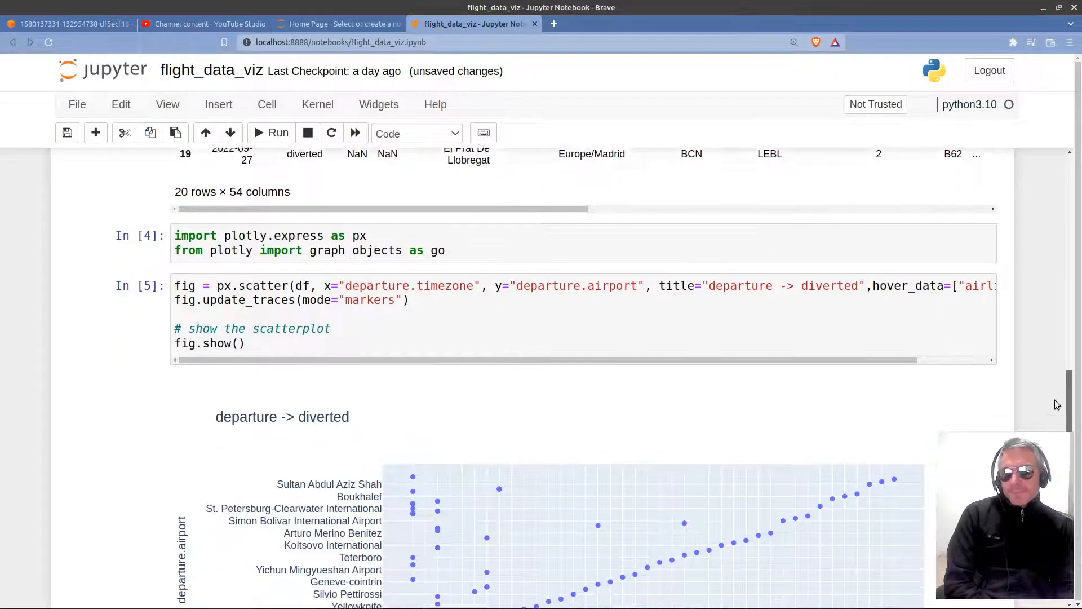
{"action": "scroll", "scroll_direction": "down", "scroll_amount": 3}
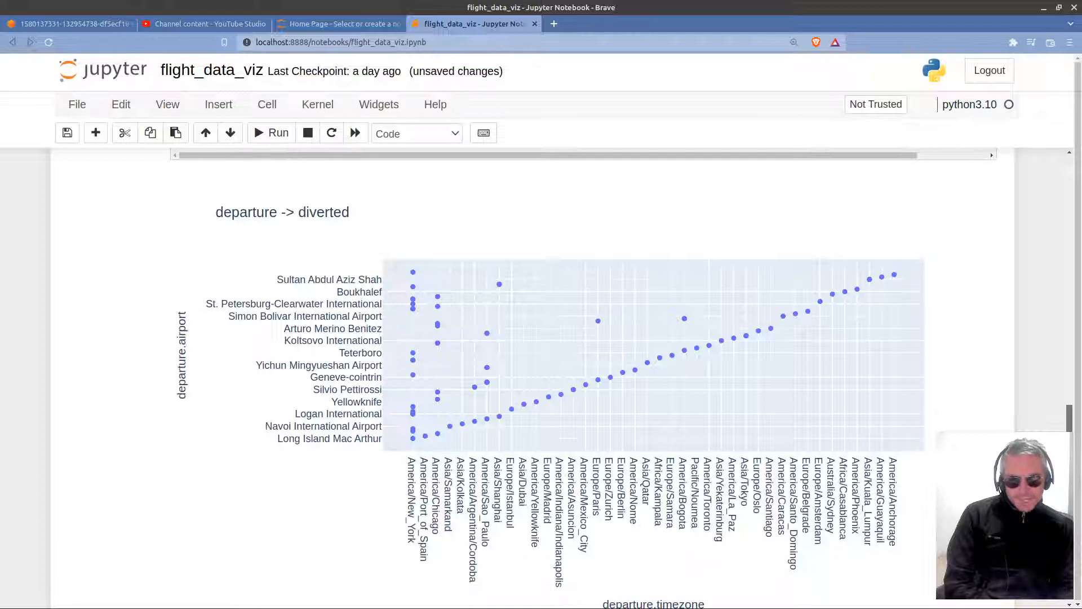
{"action": "scroll", "scroll_direction": "down", "scroll_amount": 3}
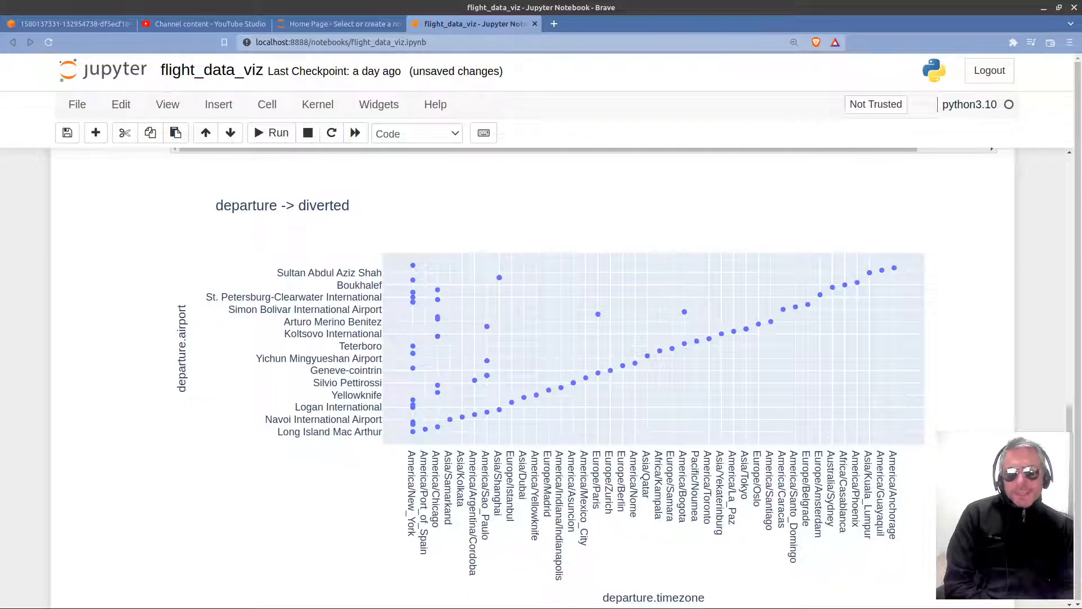
{"action": "mouse_move", "coordinate": [518, 343]}
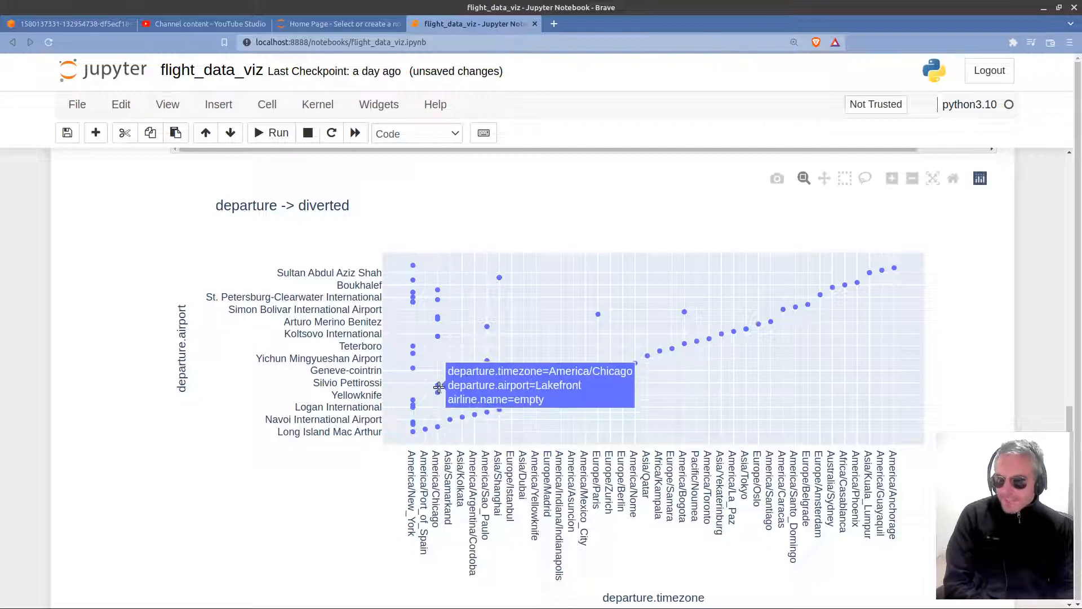
{"action": "mouse_move", "coordinate": [413, 421]}
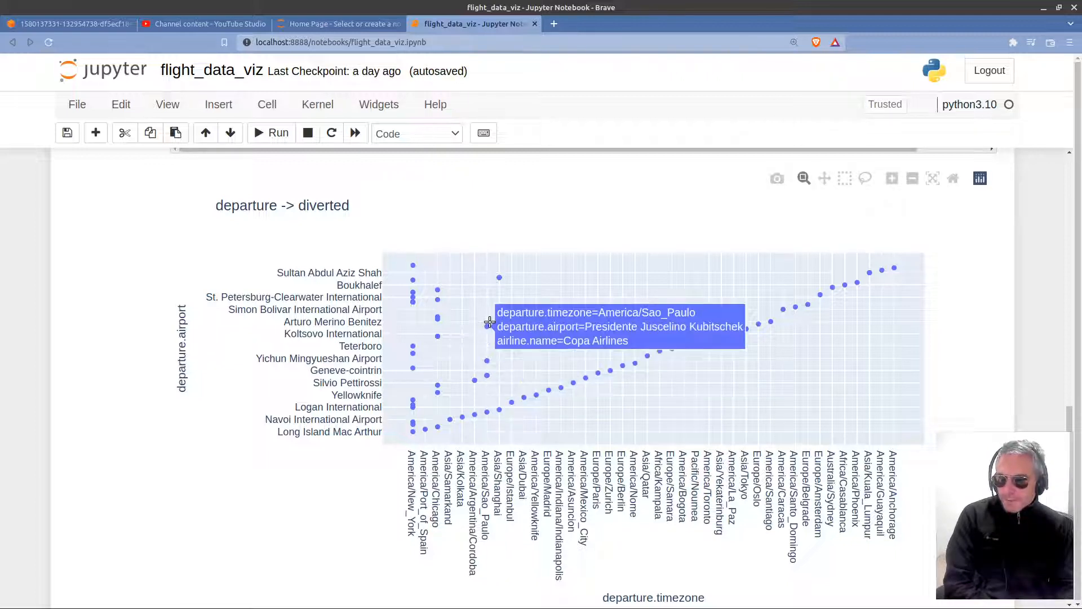
{"action": "mouse_move", "coordinate": [488, 438]}
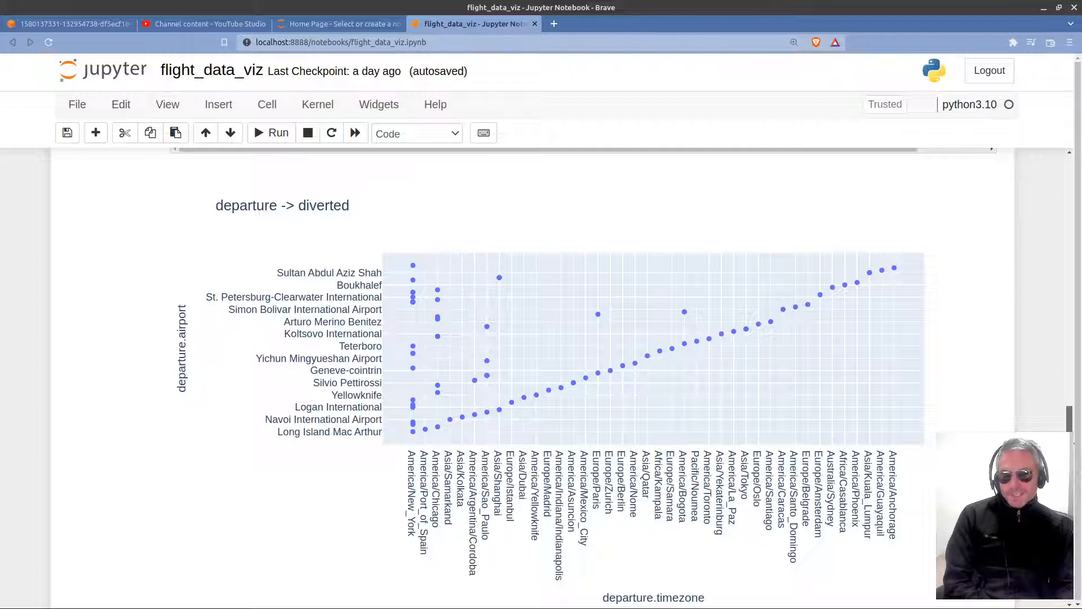
{"action": "scroll", "scroll_direction": "down", "scroll_amount": 3}
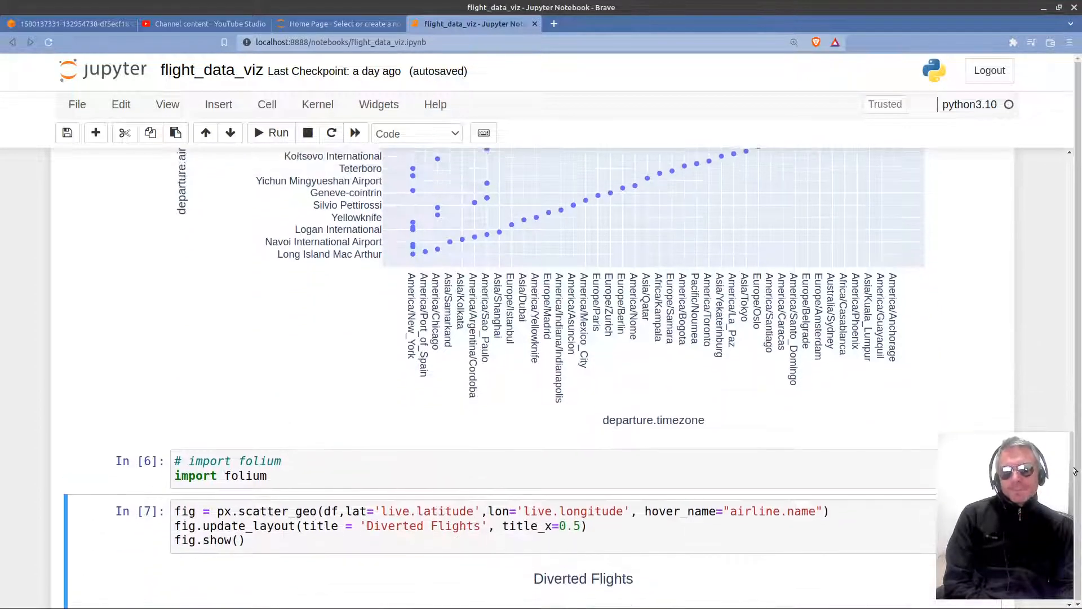
{"action": "scroll", "scroll_direction": "down", "scroll_amount": 3}
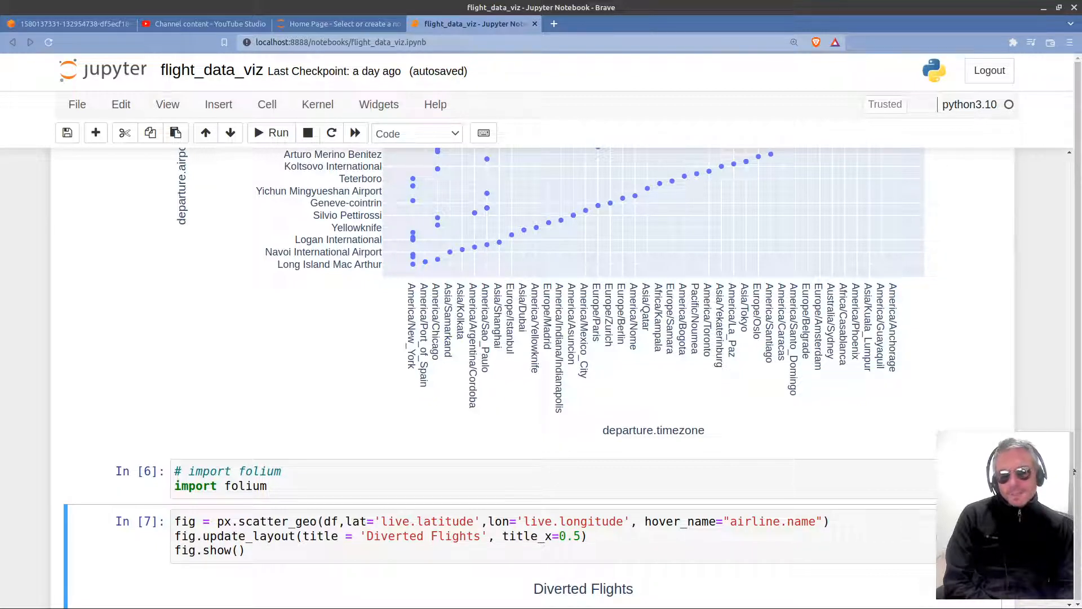
{"action": "scroll", "scroll_direction": "down", "scroll_amount": 3}
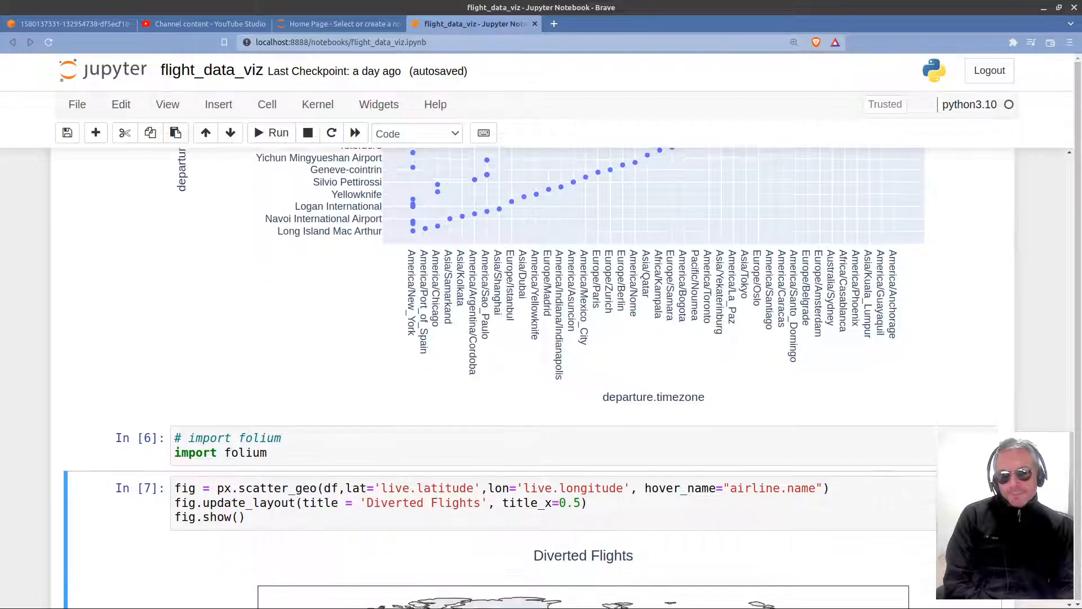
{"action": "scroll", "scroll_direction": "down", "scroll_amount": 3}
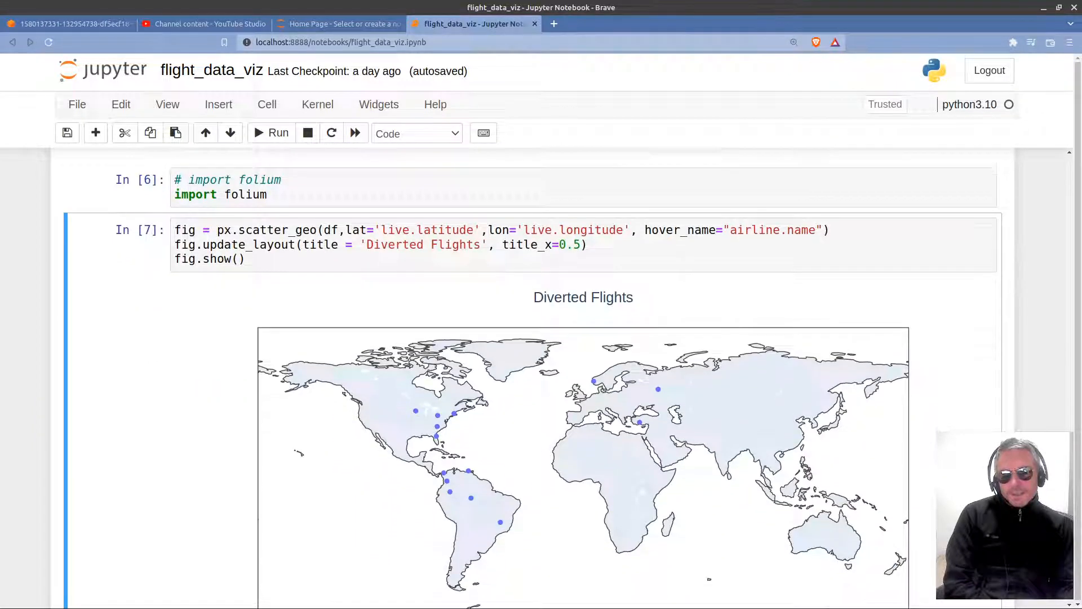
{"action": "scroll", "scroll_direction": "down", "scroll_amount": 3}
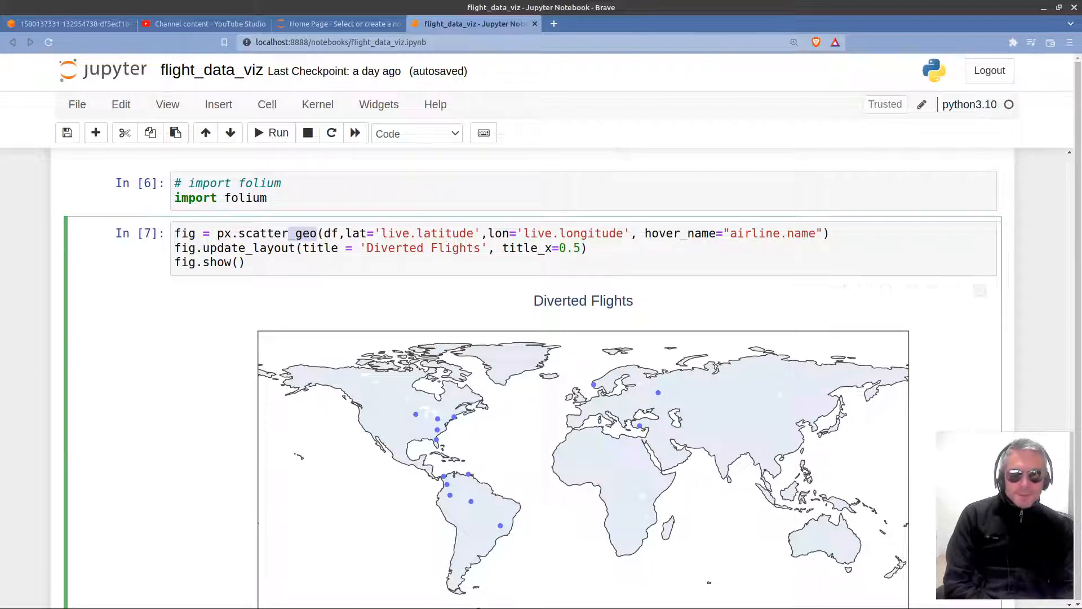
{"action": "scroll", "scroll_direction": "down", "scroll_amount": 3}
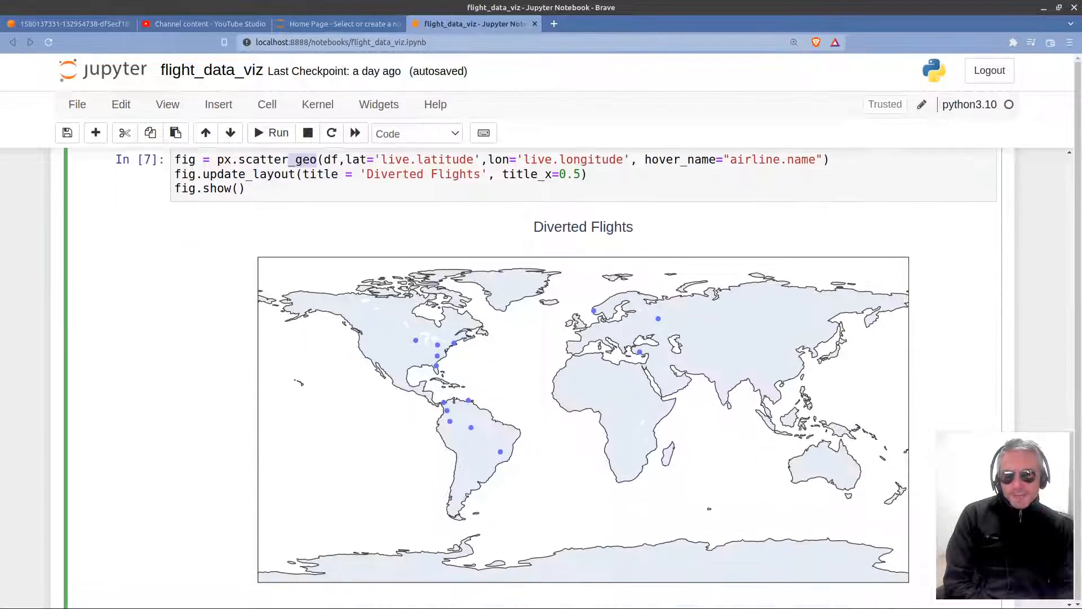
{"action": "scroll", "scroll_direction": "down", "scroll_amount": 3}
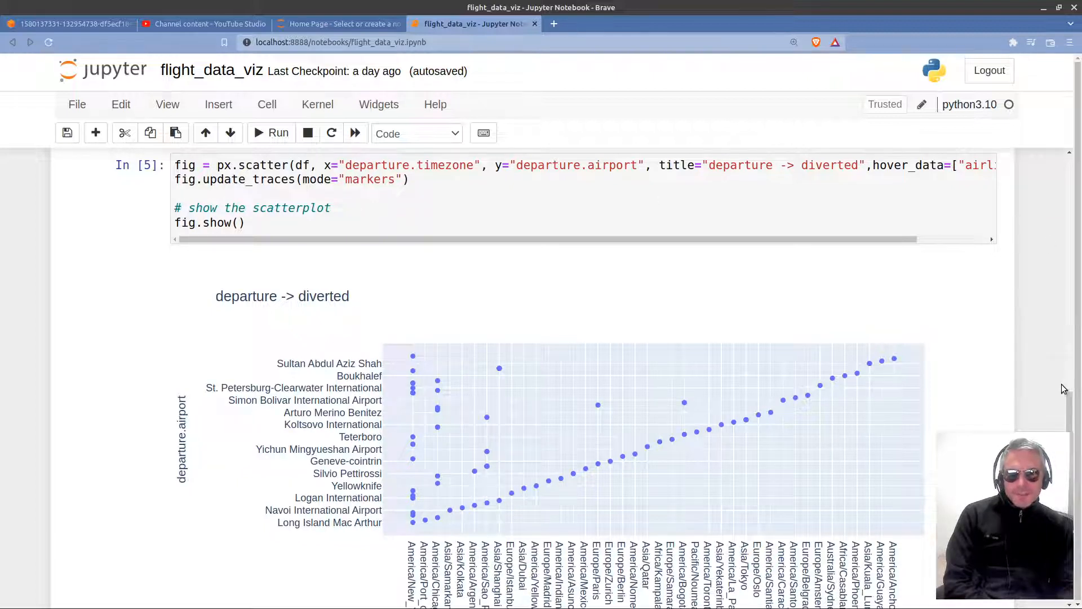
{"action": "scroll", "scroll_direction": "down", "scroll_amount": 3}
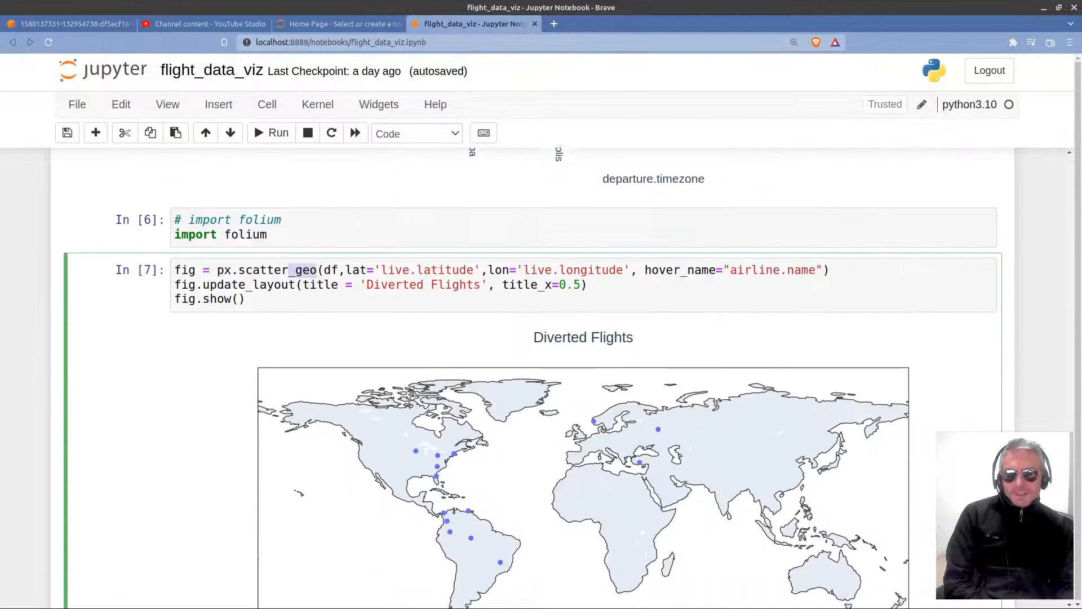
{"action": "scroll", "scroll_direction": "down", "scroll_amount": 3}
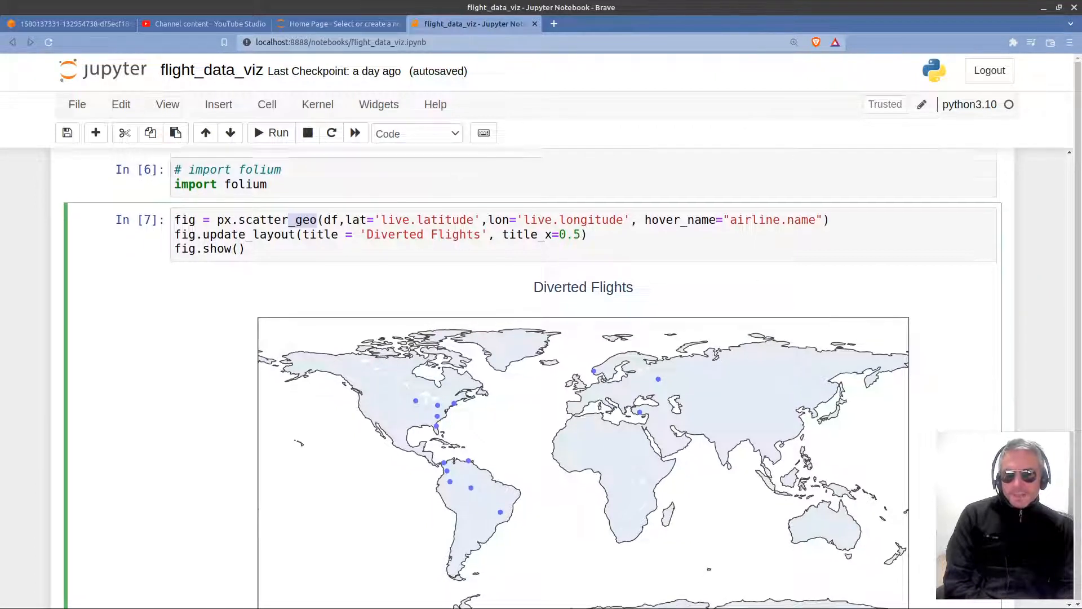
{"action": "scroll", "scroll_direction": "down", "scroll_amount": 3}
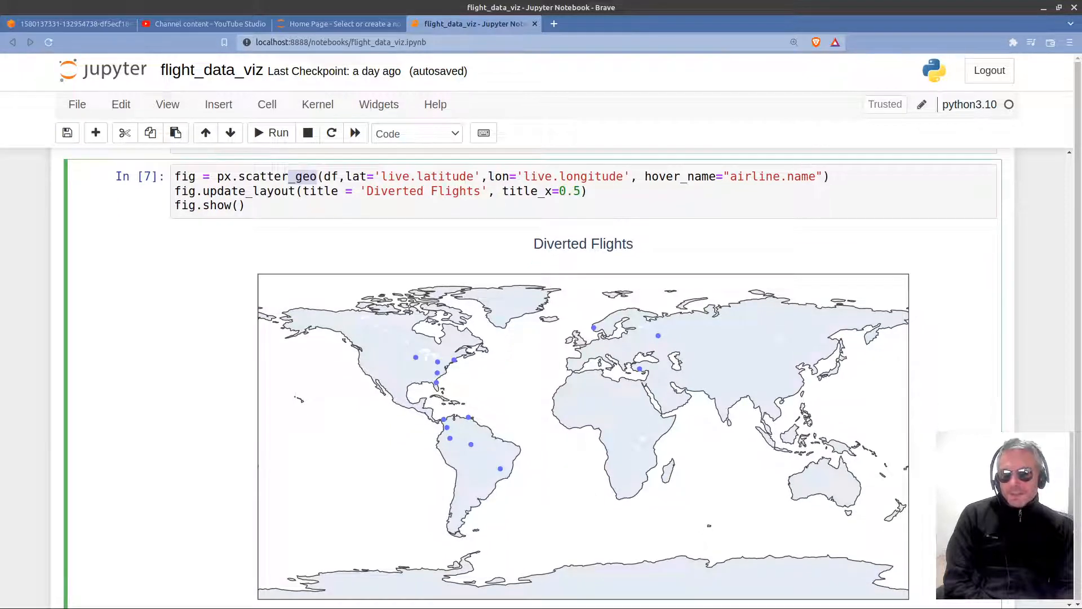
{"action": "mouse_move", "coordinate": [475, 443]}
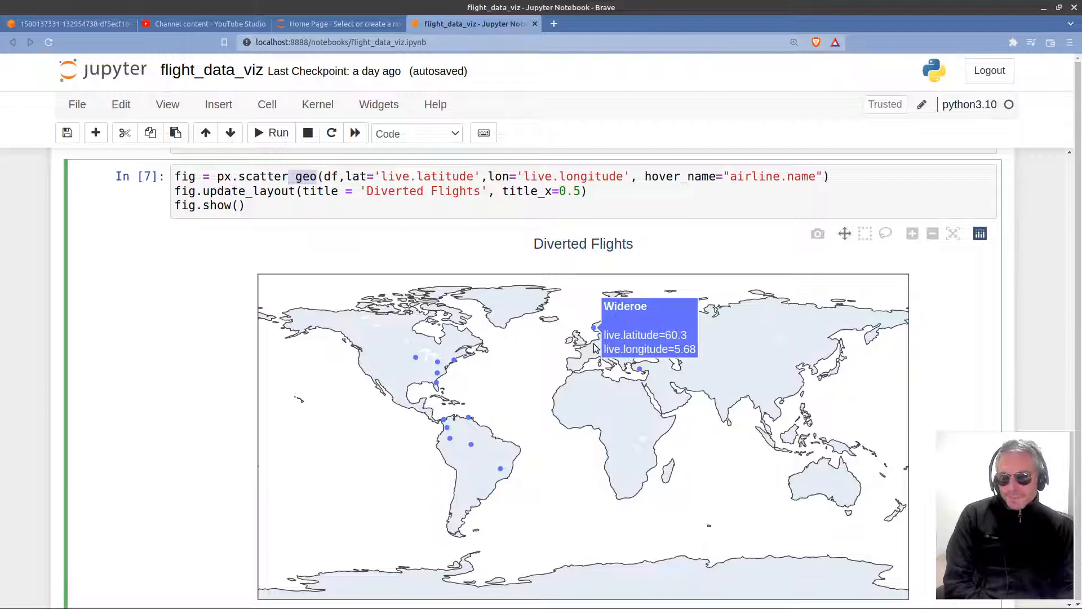
{"action": "mouse_move", "coordinate": [500, 471]}
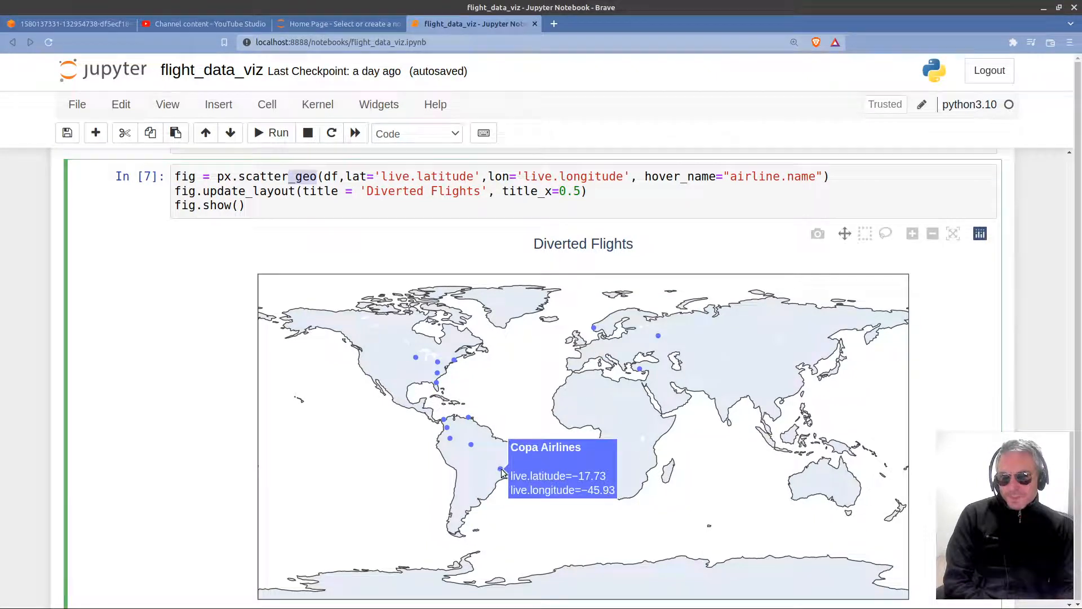
{"action": "mouse_move", "coordinate": [472, 448]}
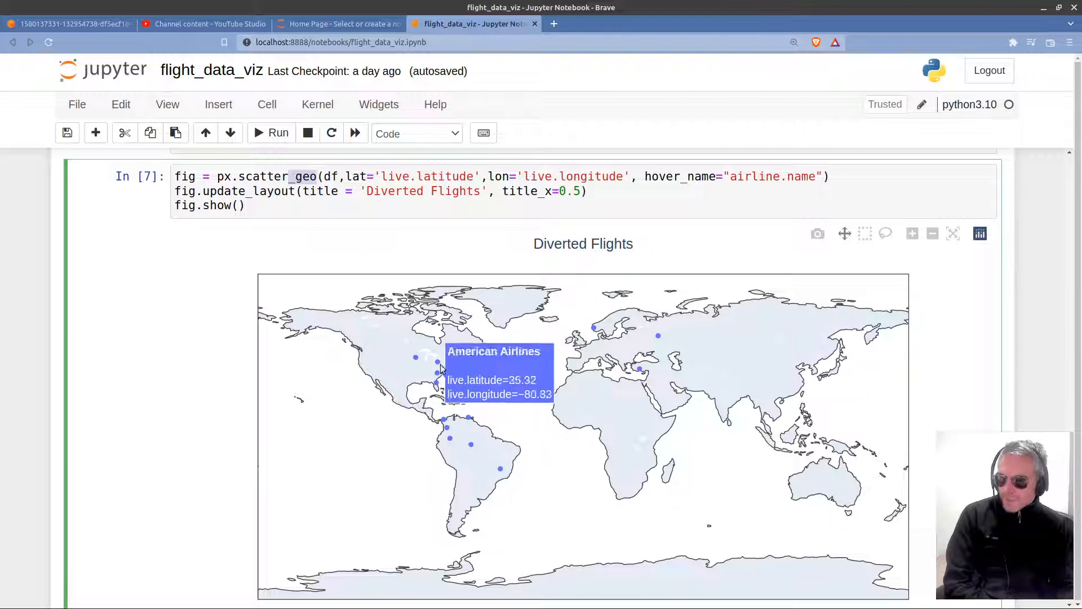
{"action": "mouse_move", "coordinate": [642, 351]}
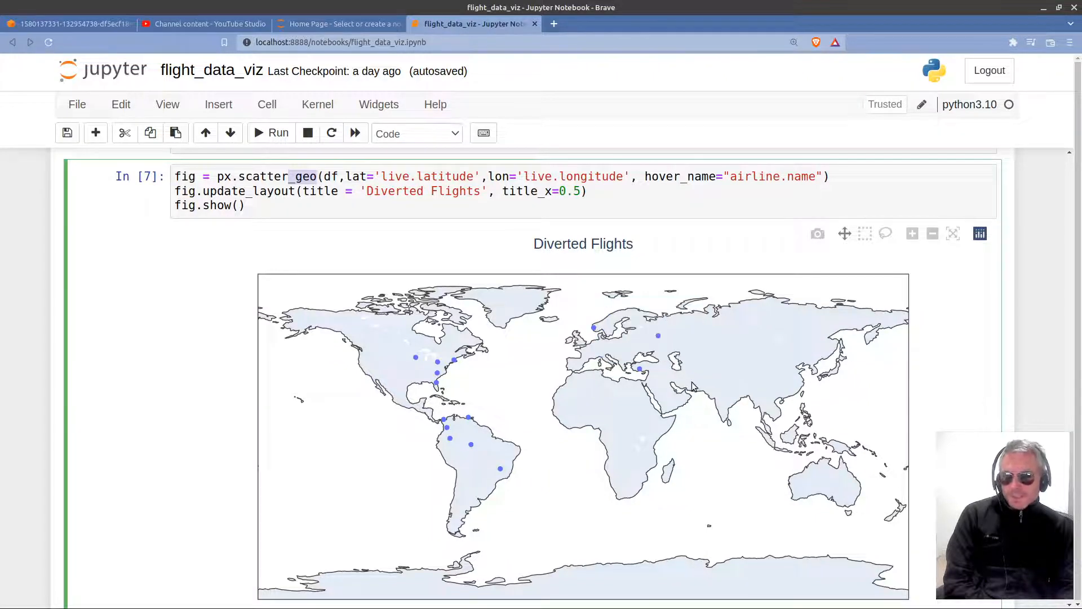
{"action": "mouse_move", "coordinate": [657, 336]}
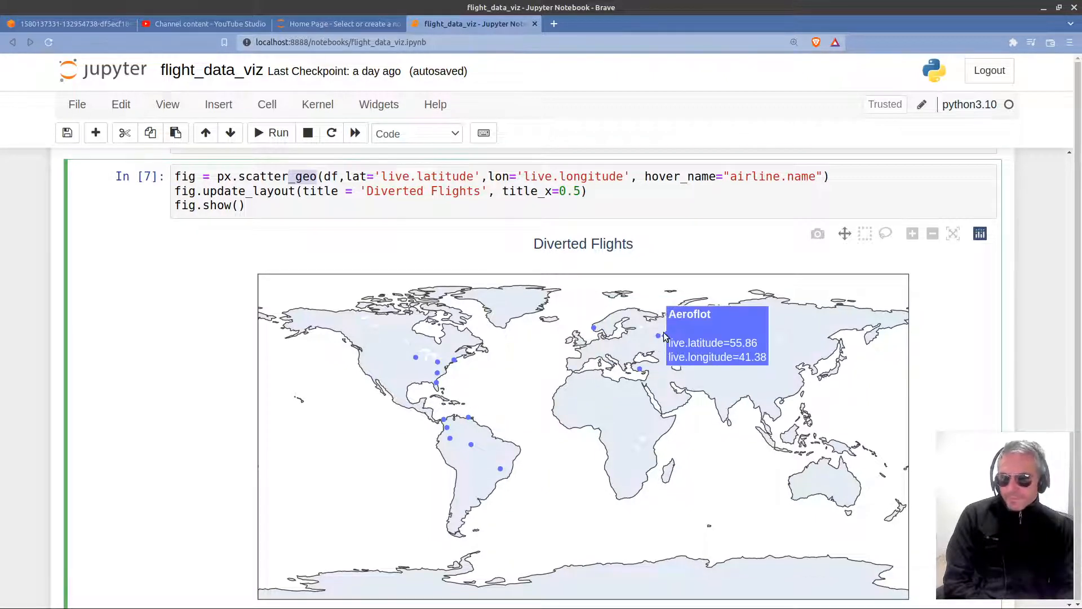
{"action": "mouse_move", "coordinate": [654, 362]}
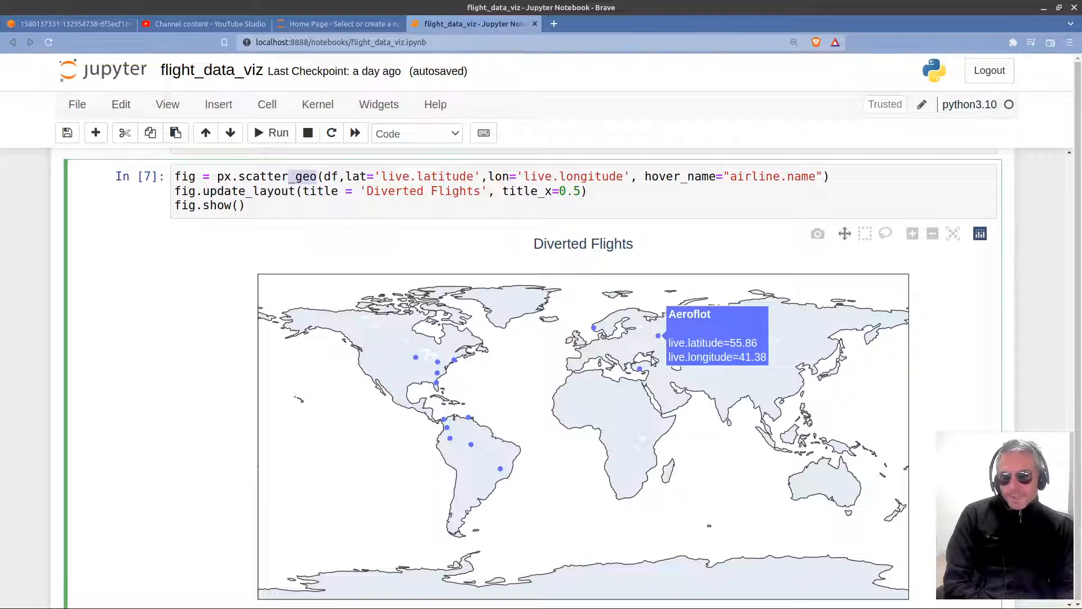
{"action": "mouse_move", "coordinate": [641, 373]}
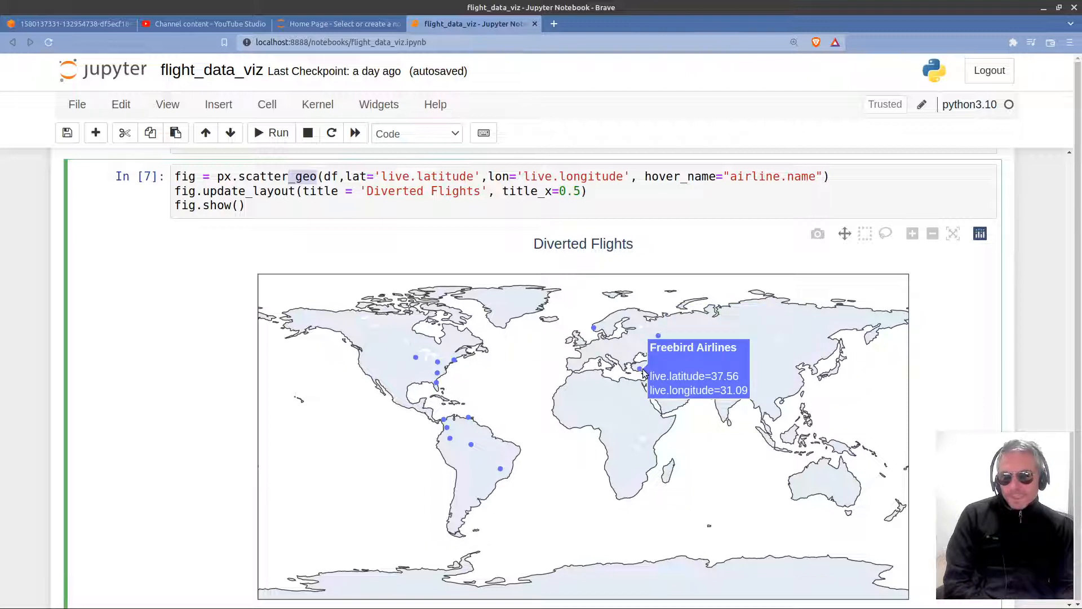
{"action": "mouse_move", "coordinate": [514, 376]}
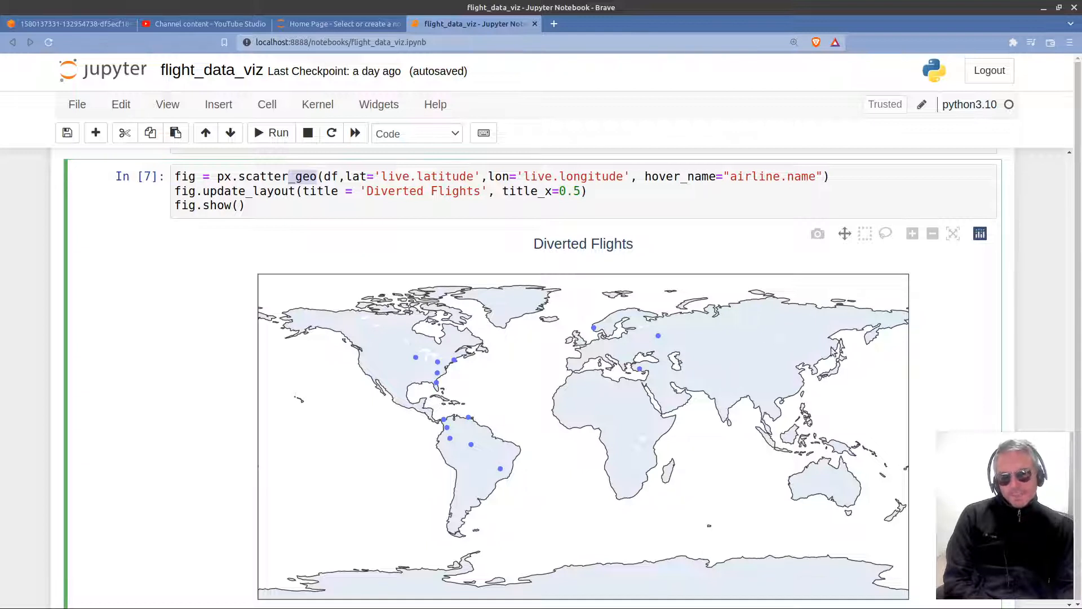
{"action": "mouse_move", "coordinate": [436, 360]}
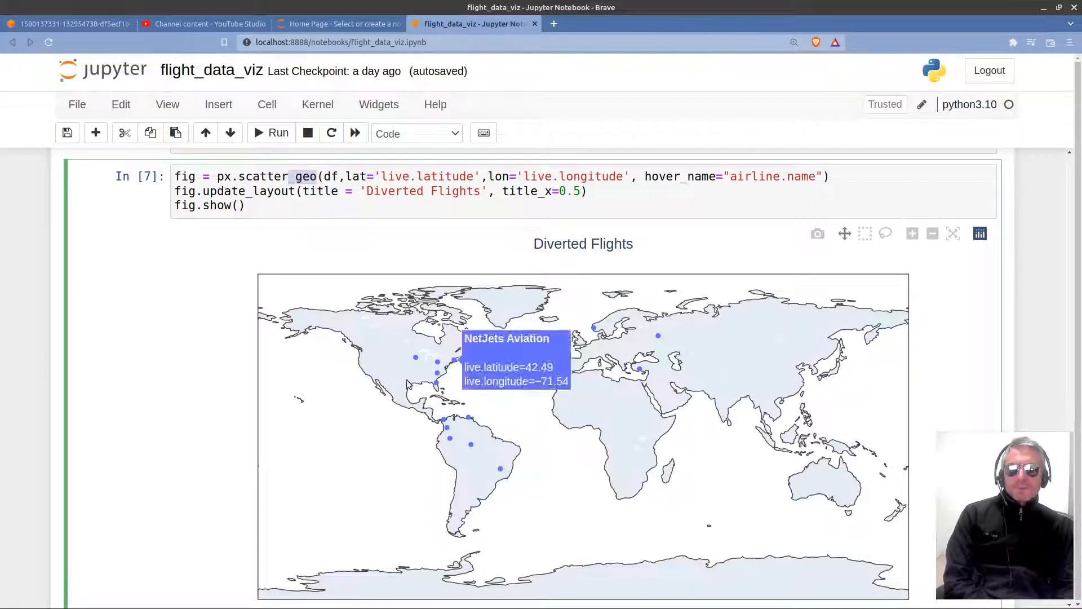
{"action": "mouse_move", "coordinate": [407, 383]}
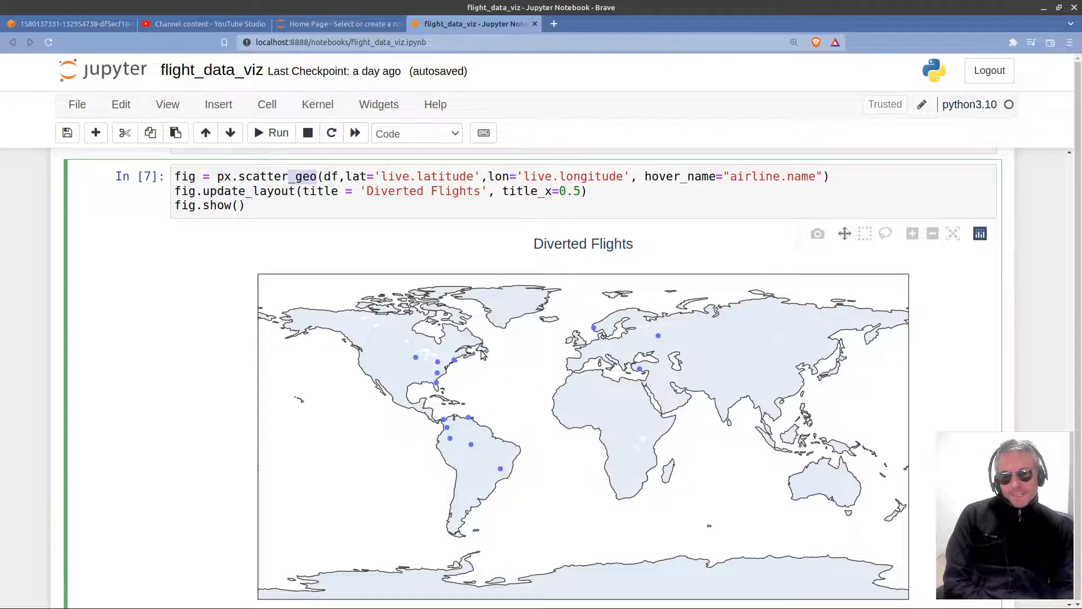
{"action": "mouse_move", "coordinate": [506, 373]}
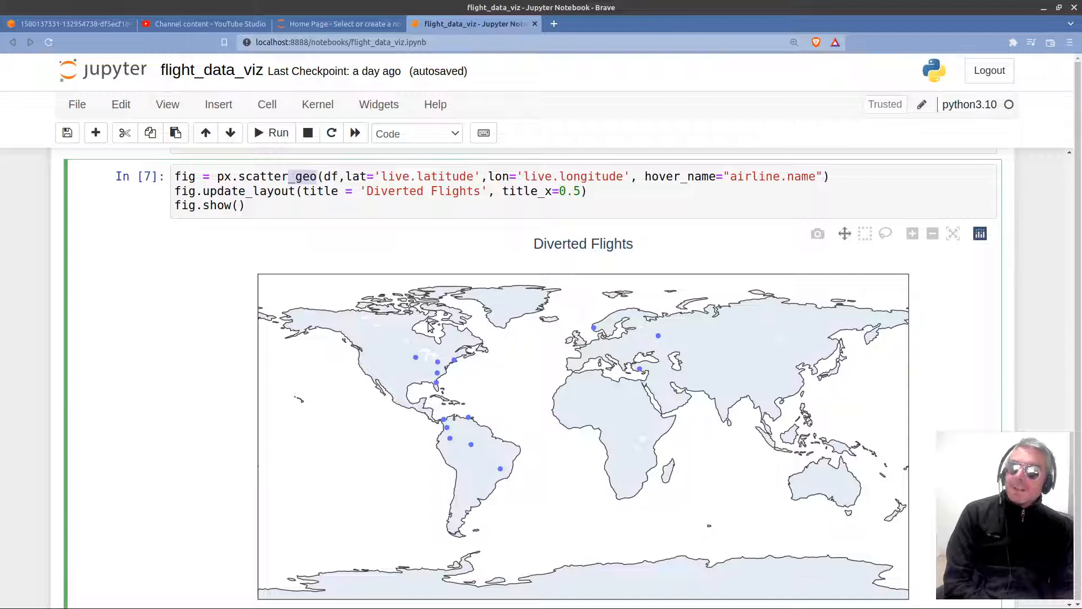
{"action": "mouse_move", "coordinate": [539, 357]}
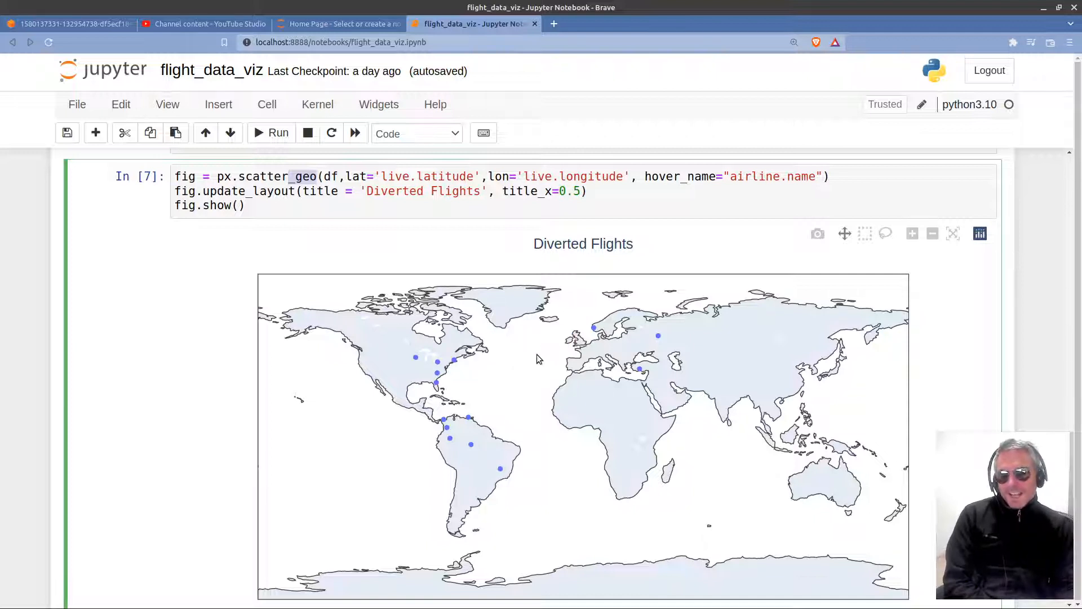
{"action": "mouse_move", "coordinate": [448, 426]}
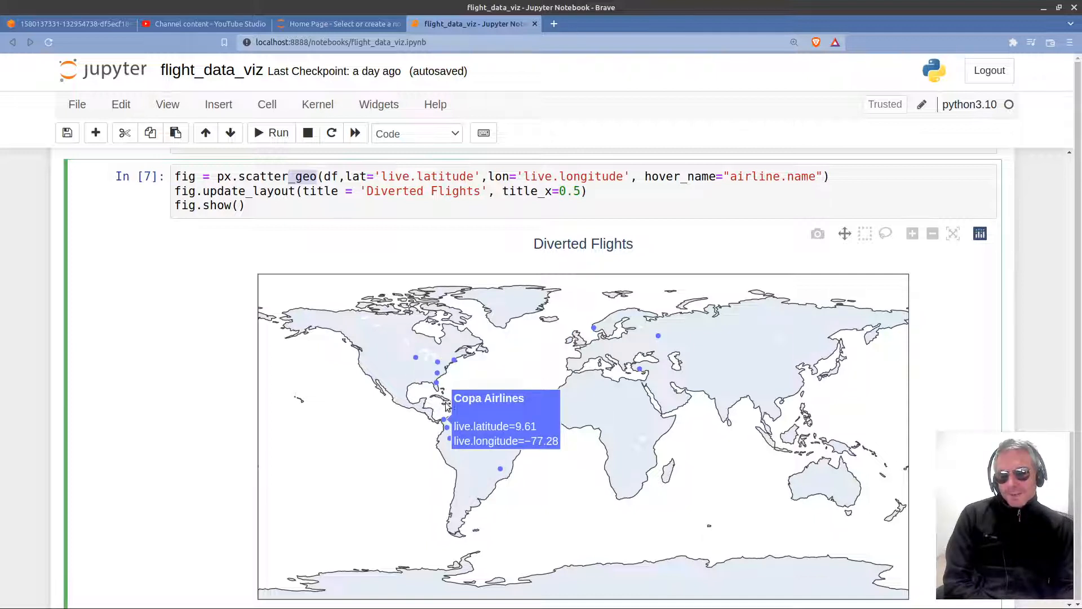
{"action": "mouse_move", "coordinate": [411, 419]}
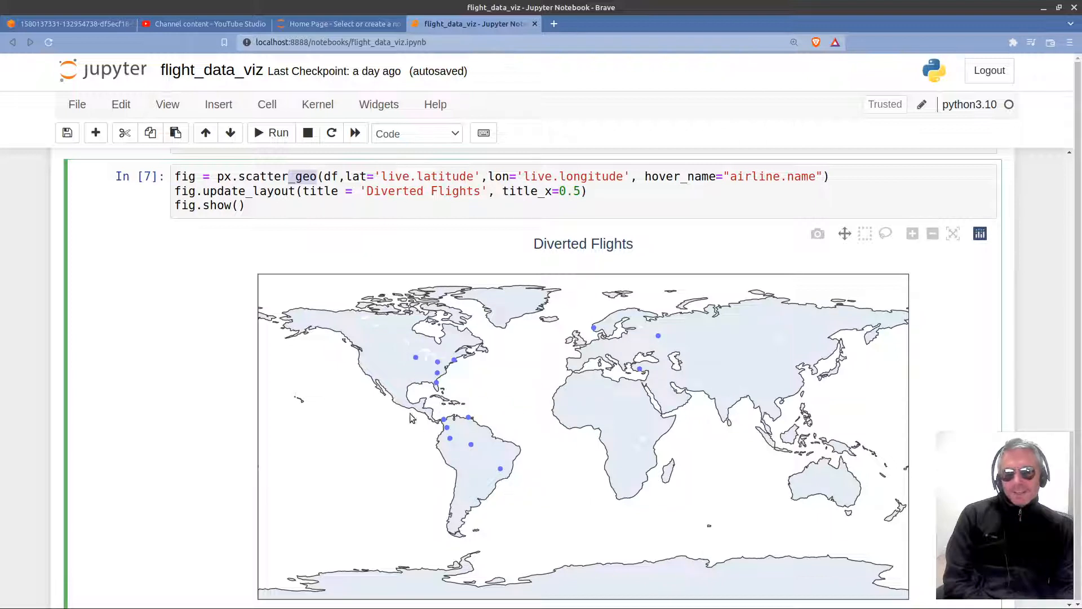
{"action": "mouse_move", "coordinate": [886, 440]}
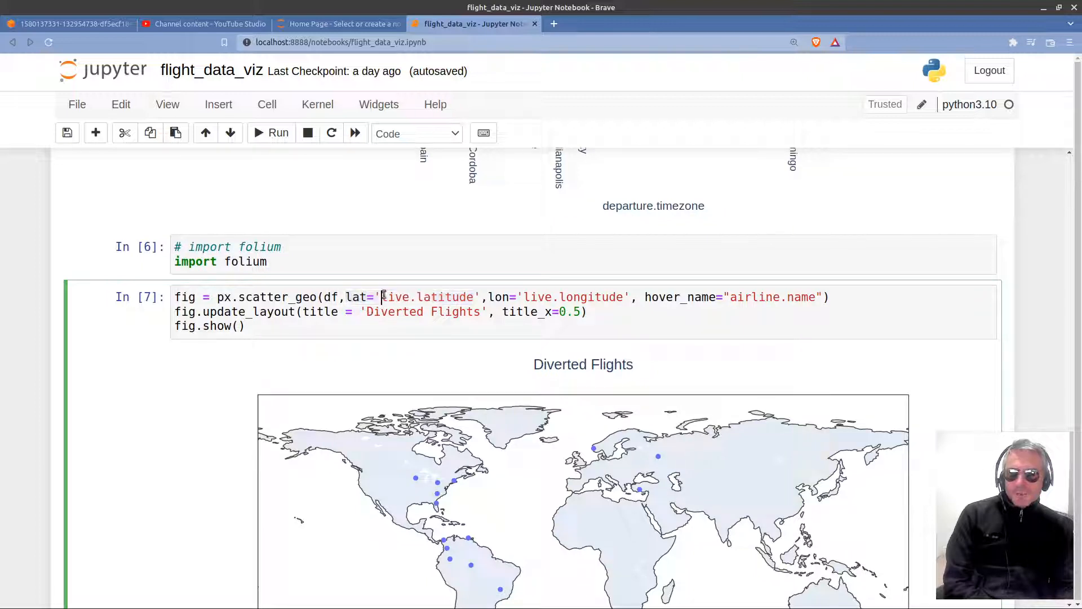
{"action": "double_click", "coordinate": [428, 296]}
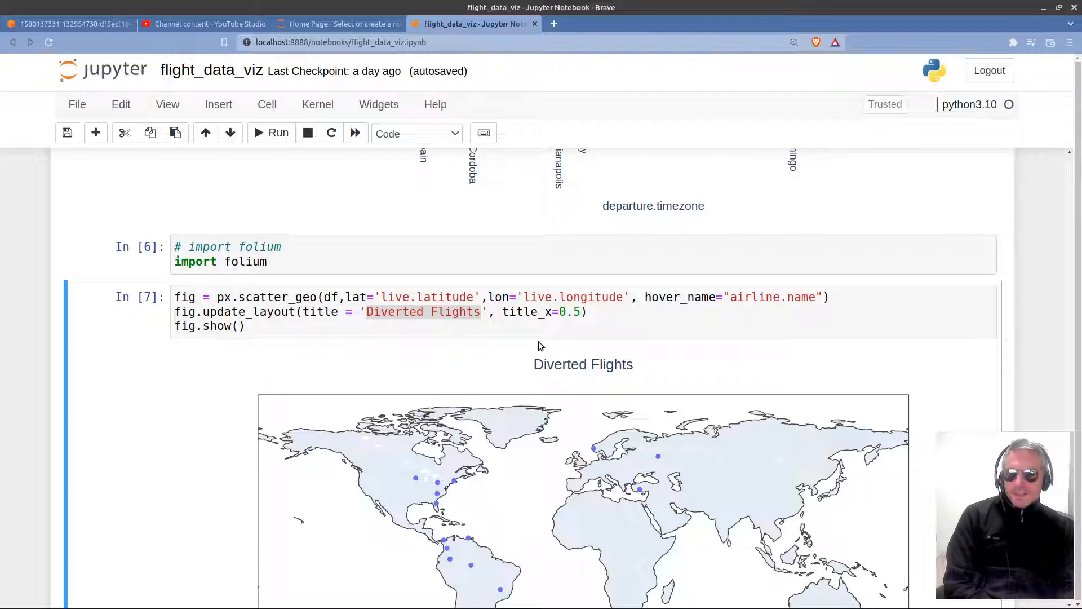
{"action": "left_click", "coordinate": [245, 326]}
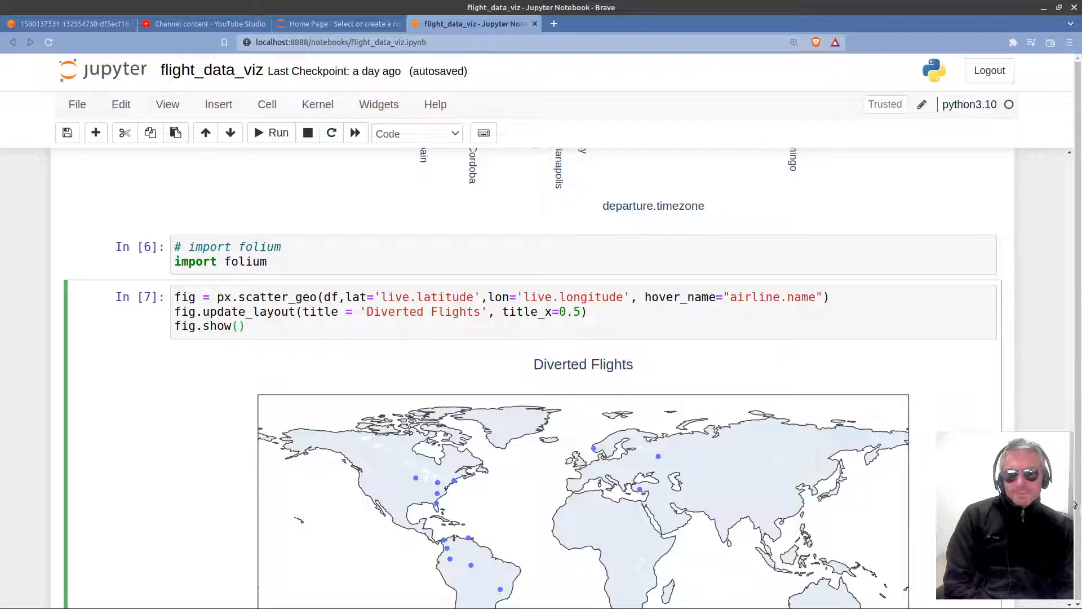
{"action": "scroll", "scroll_direction": "down", "scroll_amount": 3}
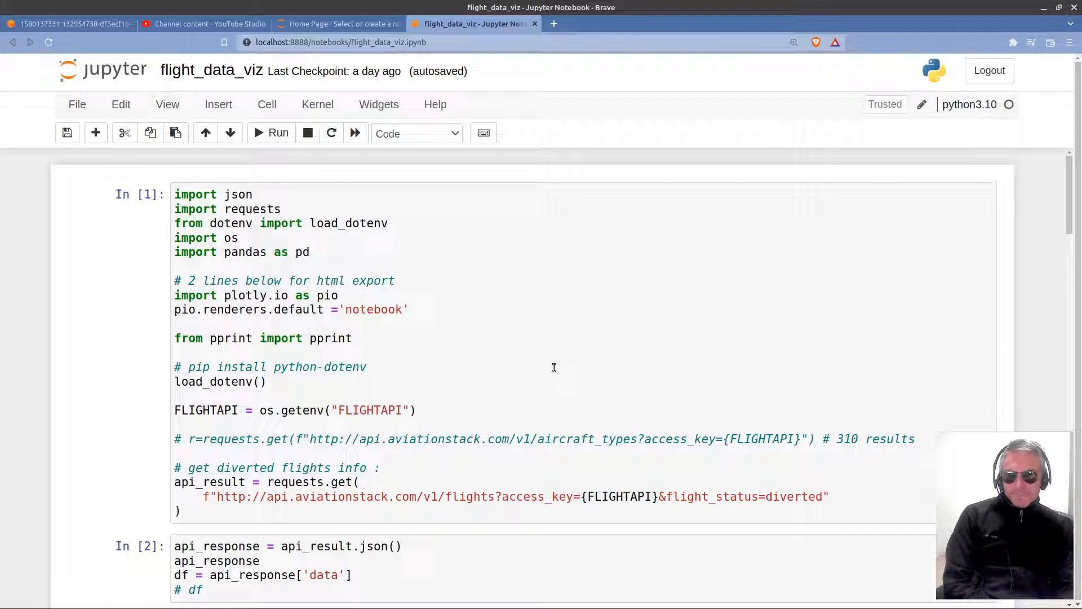
{"action": "mouse_move", "coordinate": [744, 426]}
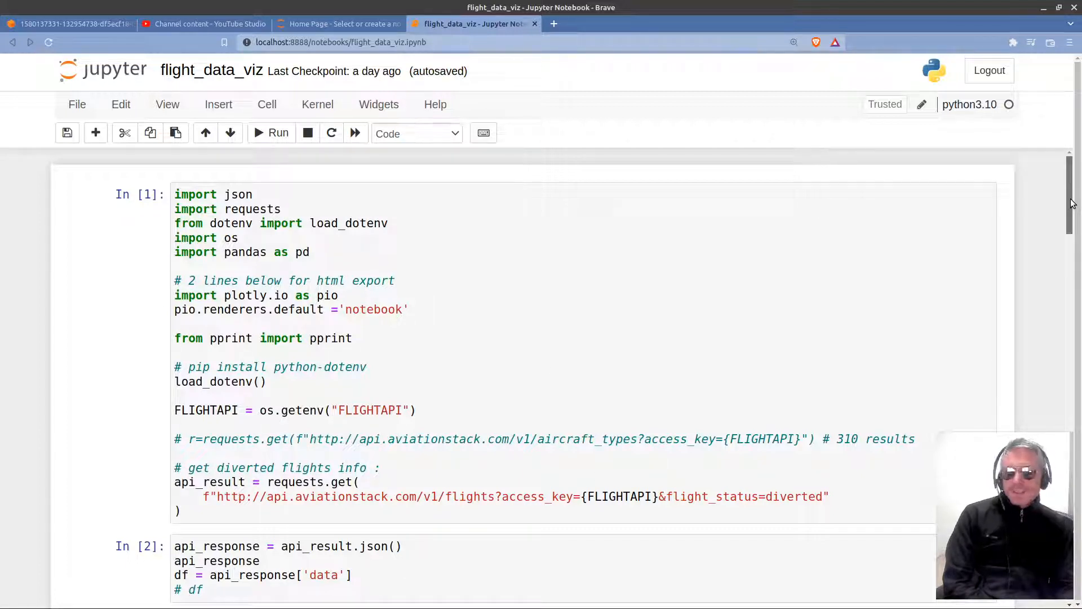
{"action": "scroll", "scroll_direction": "down", "scroll_amount": 3}
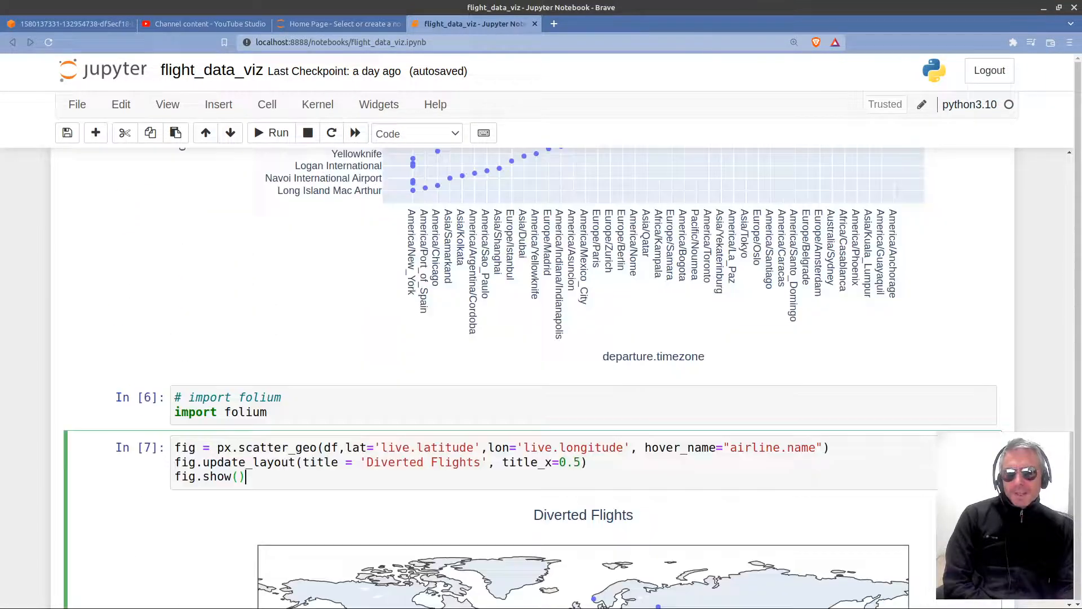
{"action": "scroll", "scroll_direction": "down", "scroll_amount": 3}
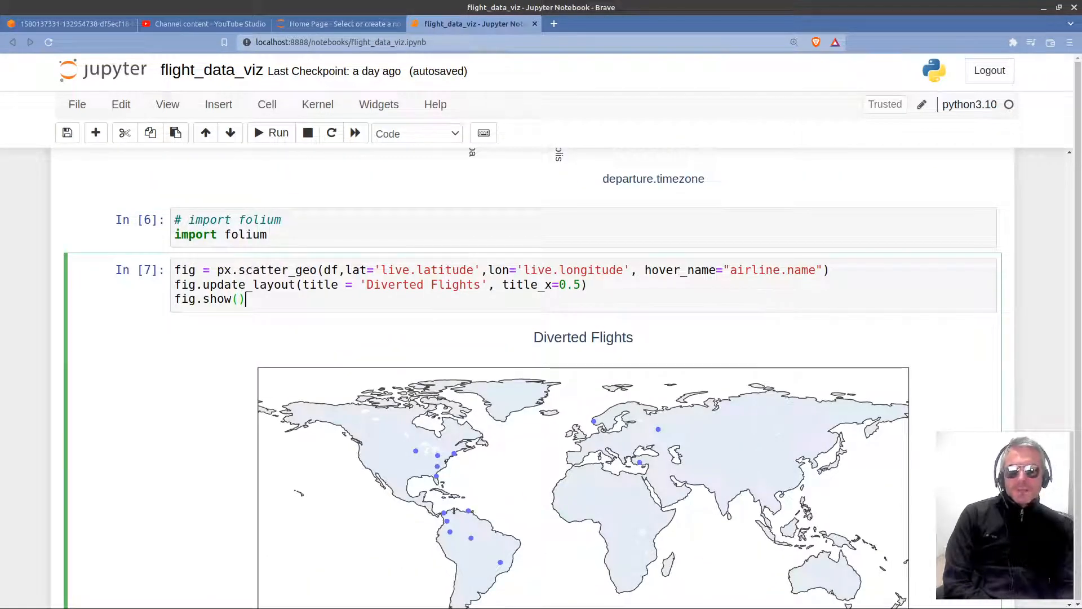
{"action": "scroll", "scroll_direction": "down", "scroll_amount": 3}
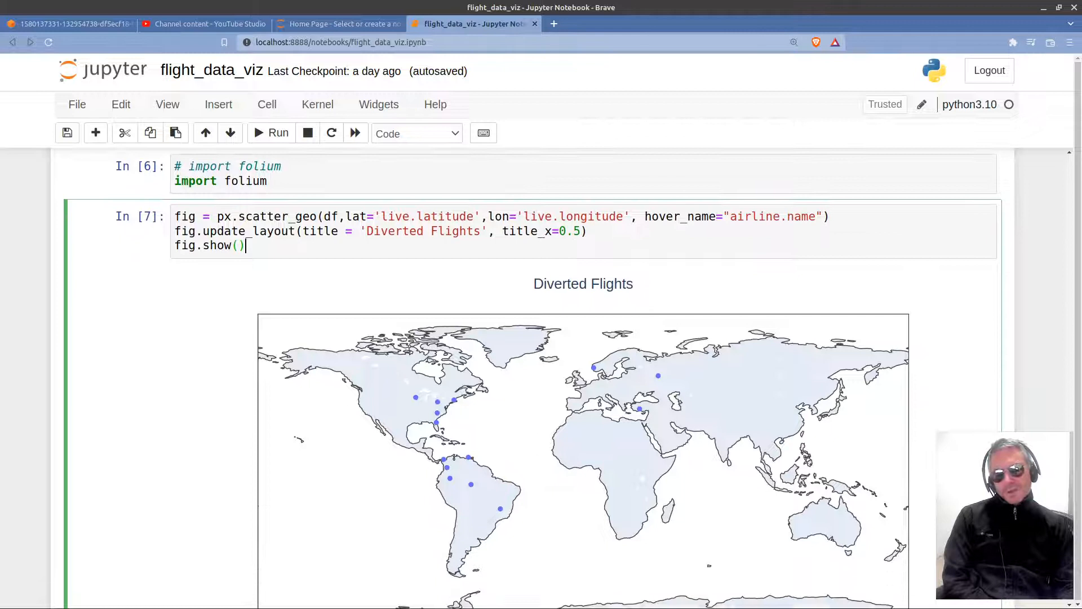
{"action": "scroll", "scroll_direction": "down", "scroll_amount": 3}
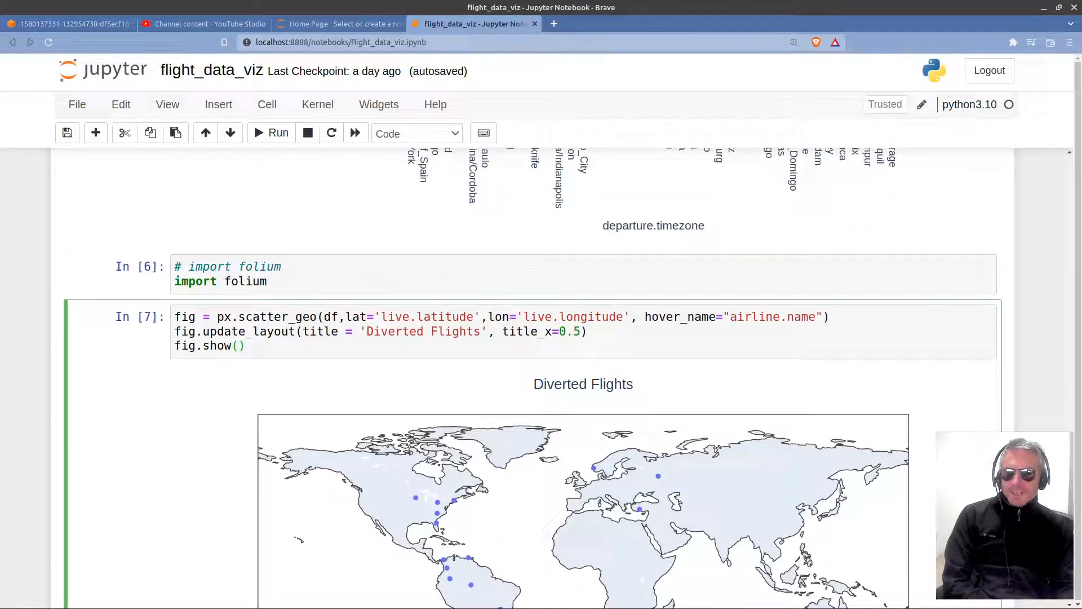
{"action": "scroll", "scroll_direction": "down", "scroll_amount": 3}
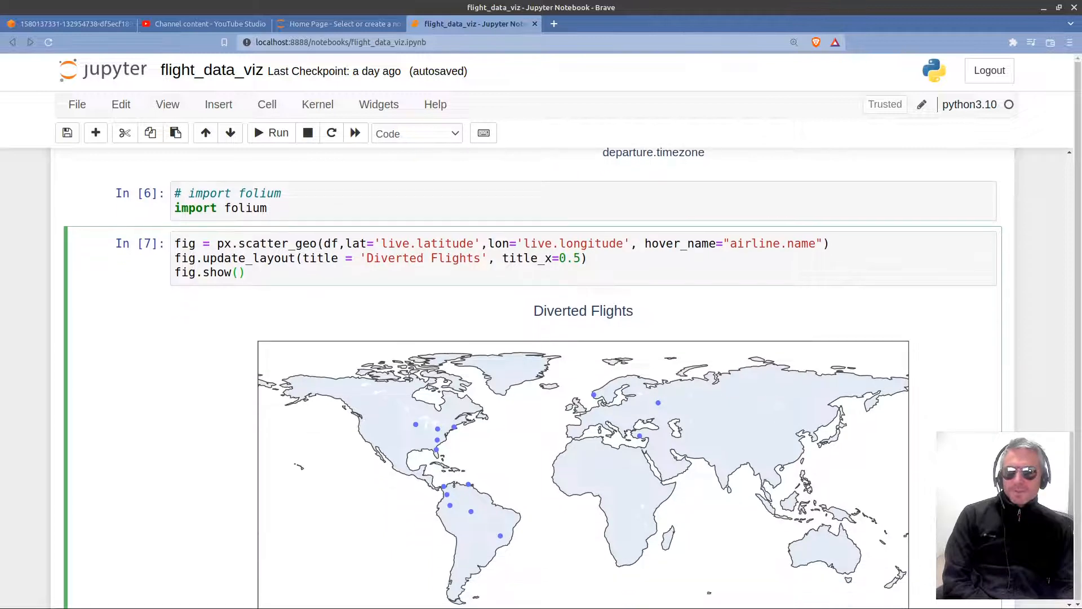